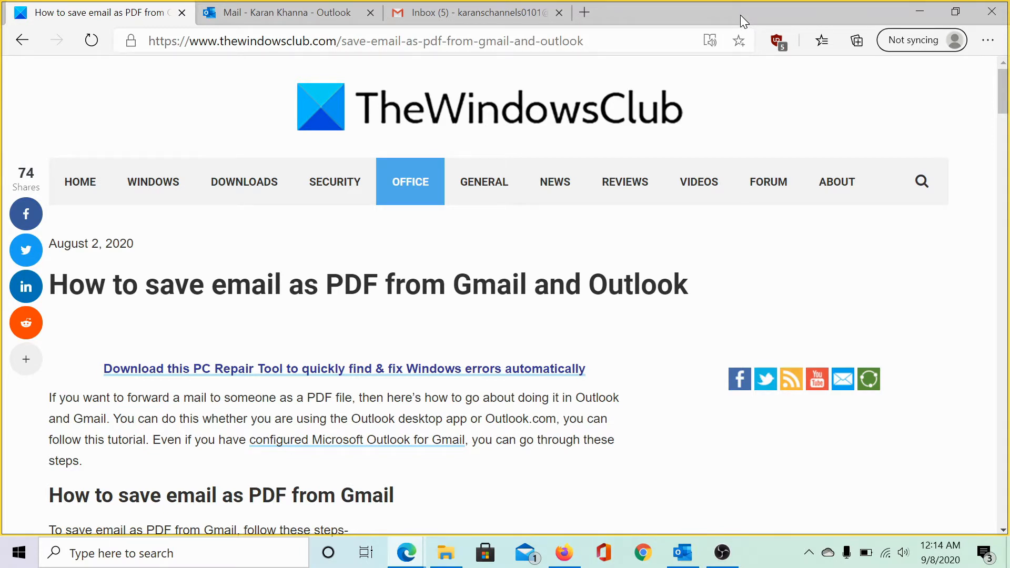
mouse_move(735, 21)
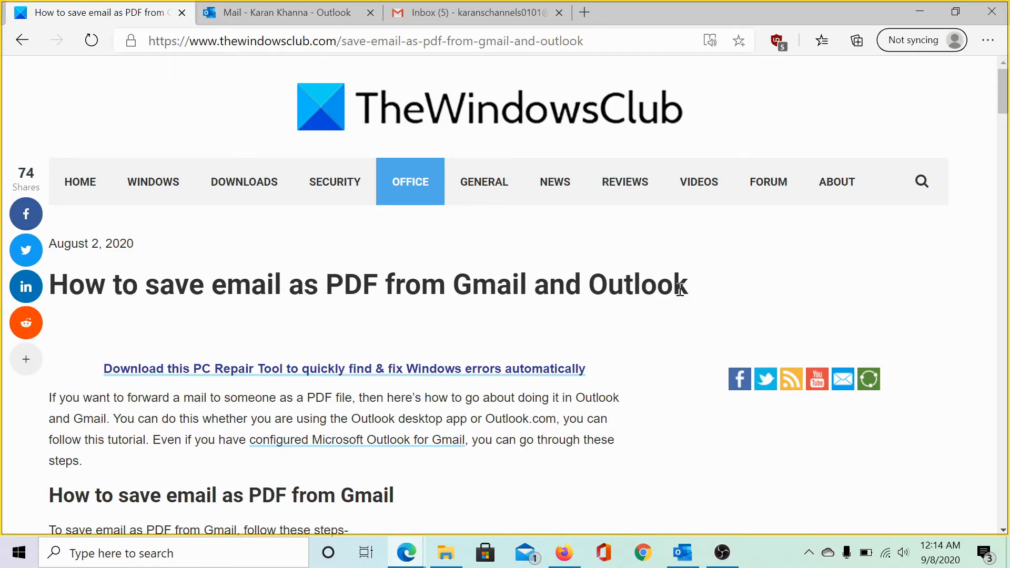
mouse_move(522, 285)
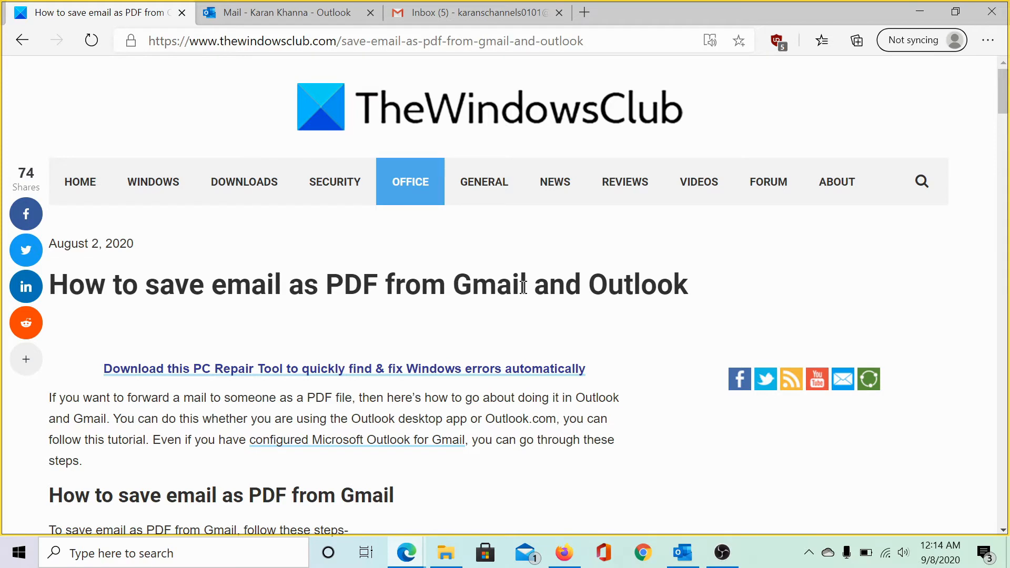
mouse_move(692, 296)
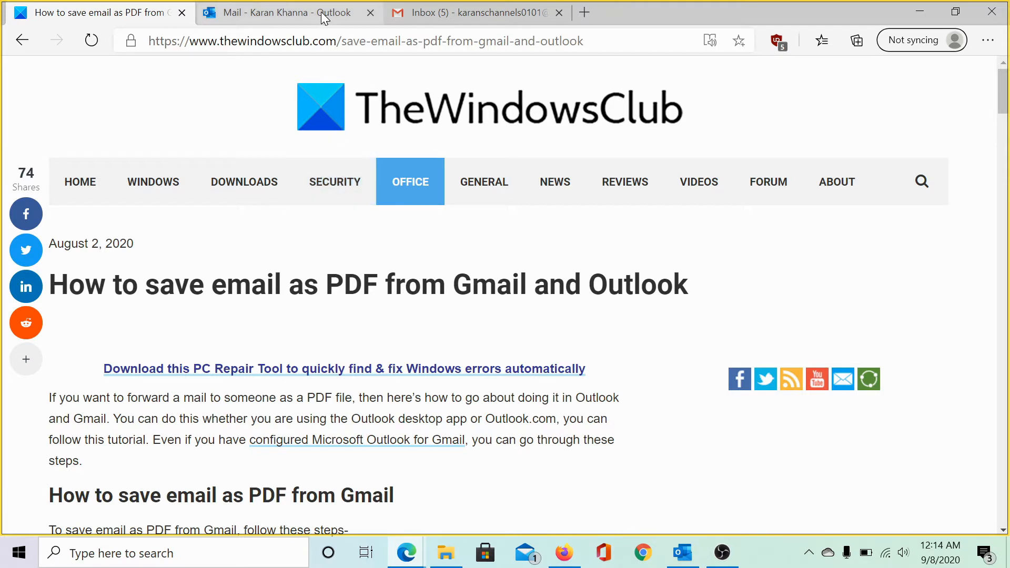
mouse_move(418, 274)
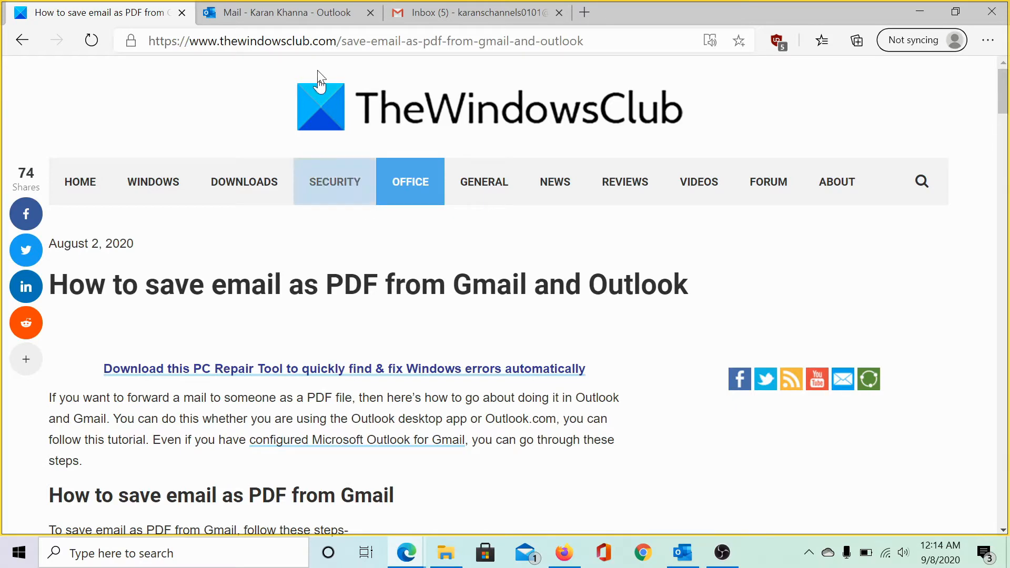
Step: Switch to the 'Mail - Outlook' tab showing the Outlook.com inbox
left_click(284, 12)
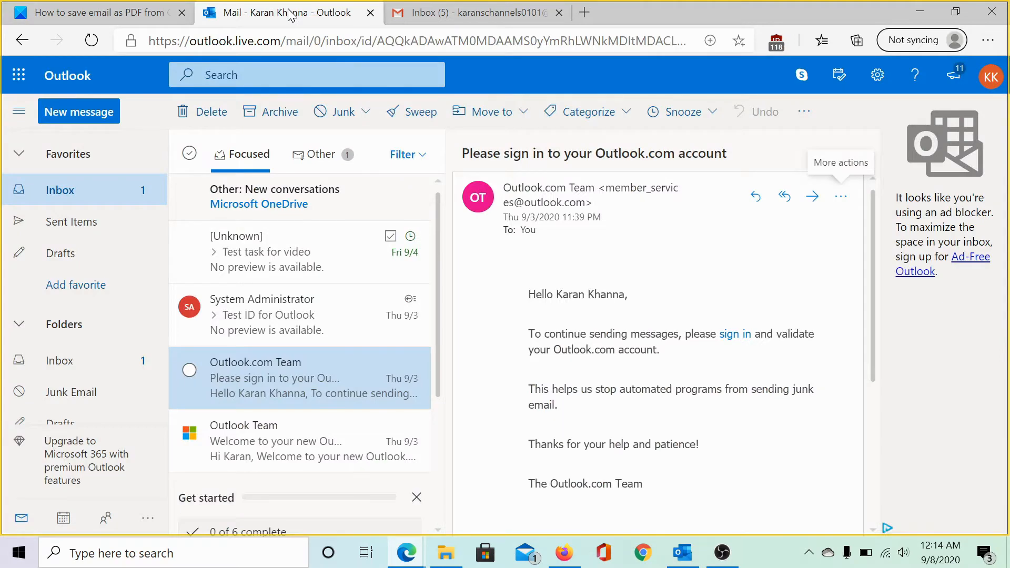
mouse_move(328, 315)
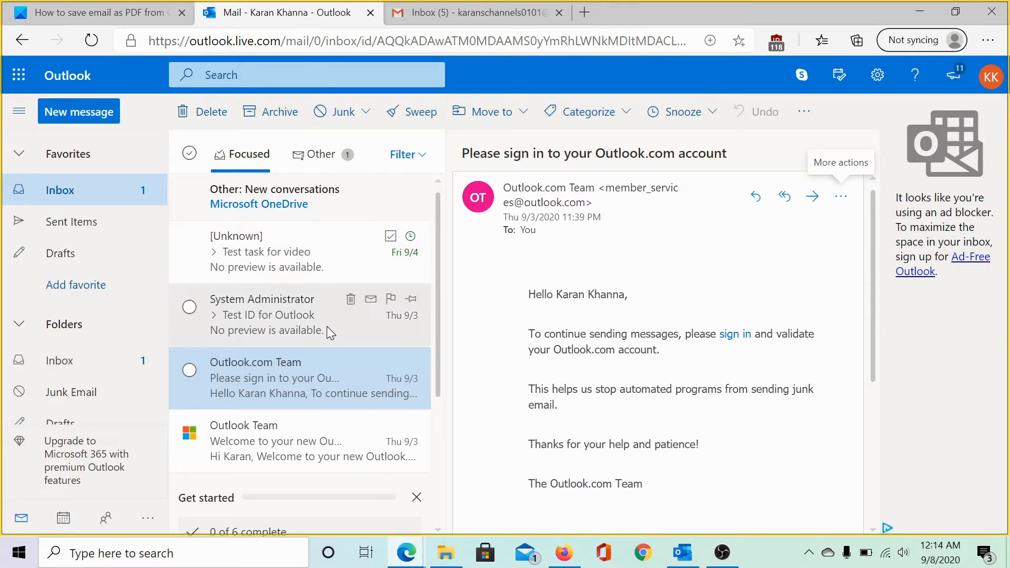
Step: Open the 'YouTube: Personalize your channel' email in Gmail and show Edge's Settings and more menu
left_click(477, 13)
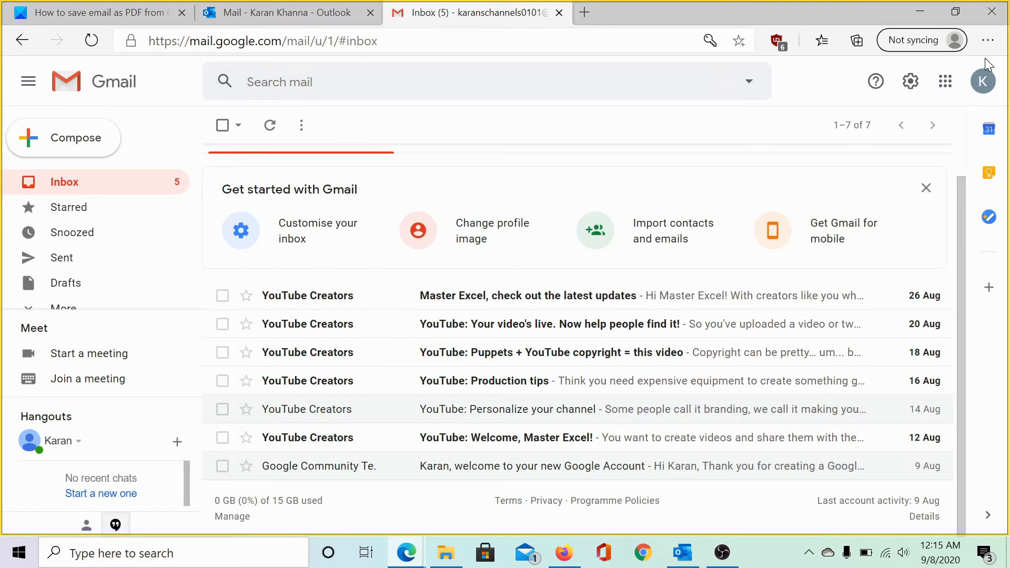
mouse_move(663, 159)
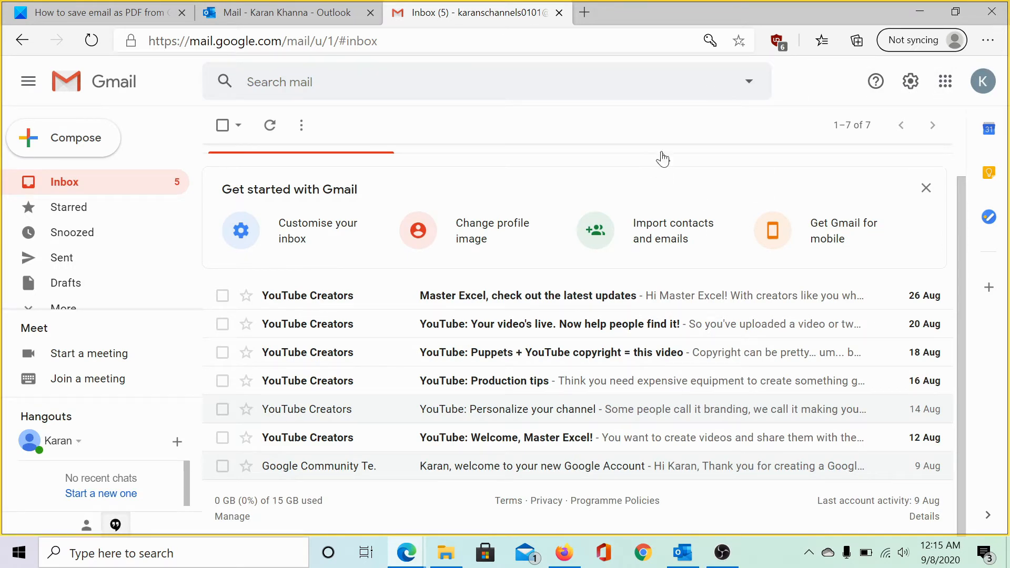
mouse_move(518, 416)
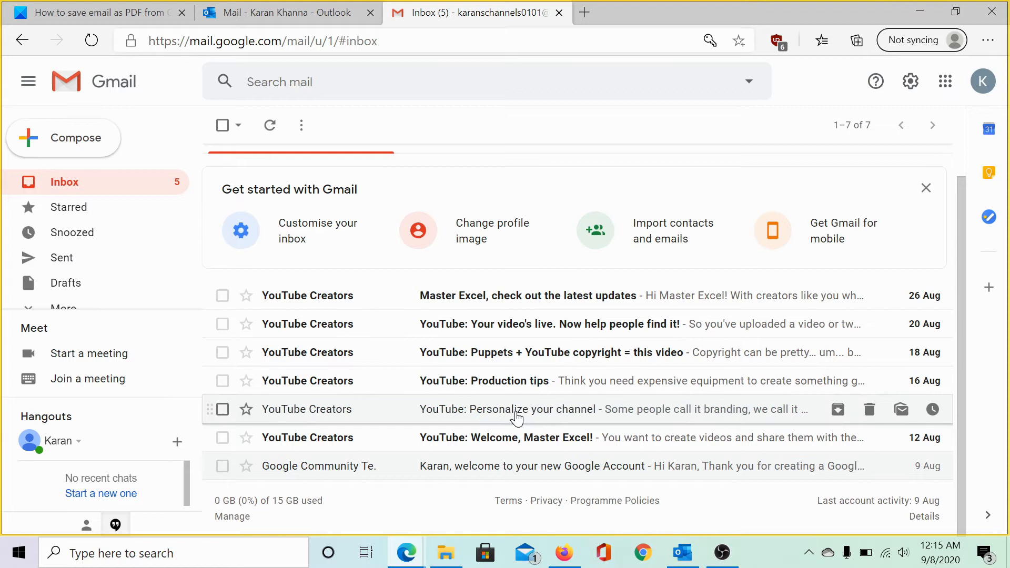
left_click(518, 409)
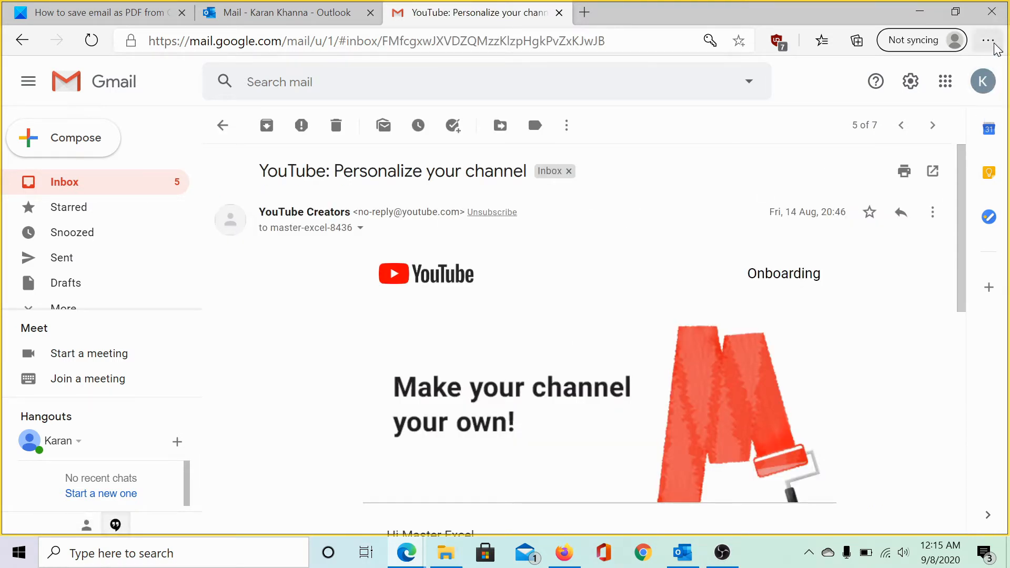
left_click(987, 40)
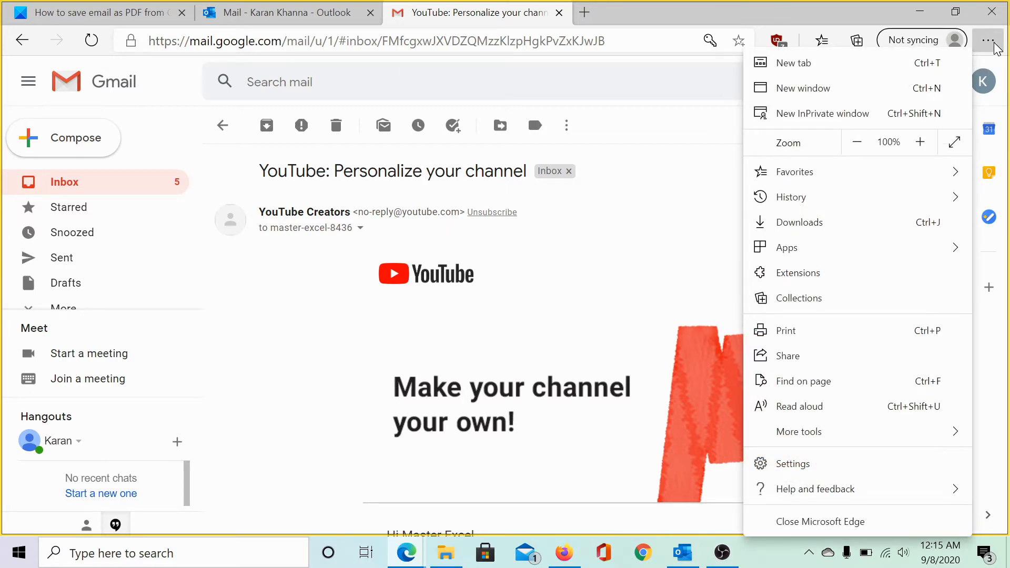
mouse_move(786, 330)
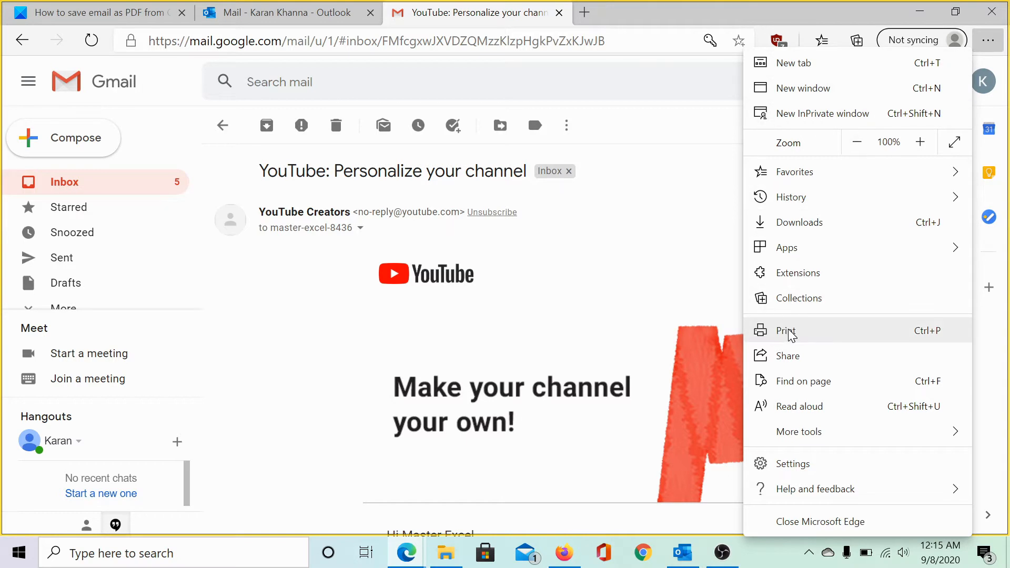
left_click(785, 330)
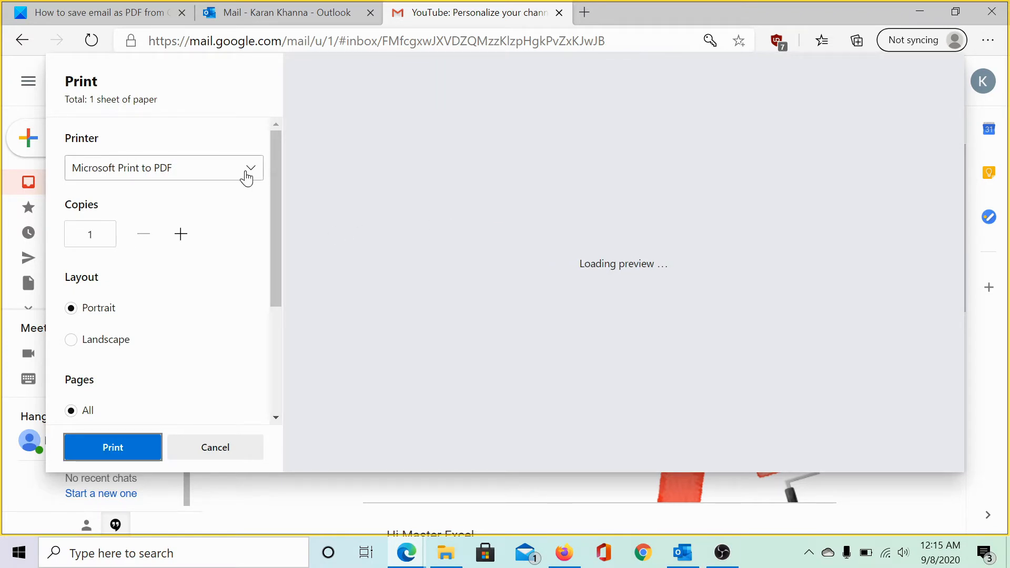
left_click(250, 167)
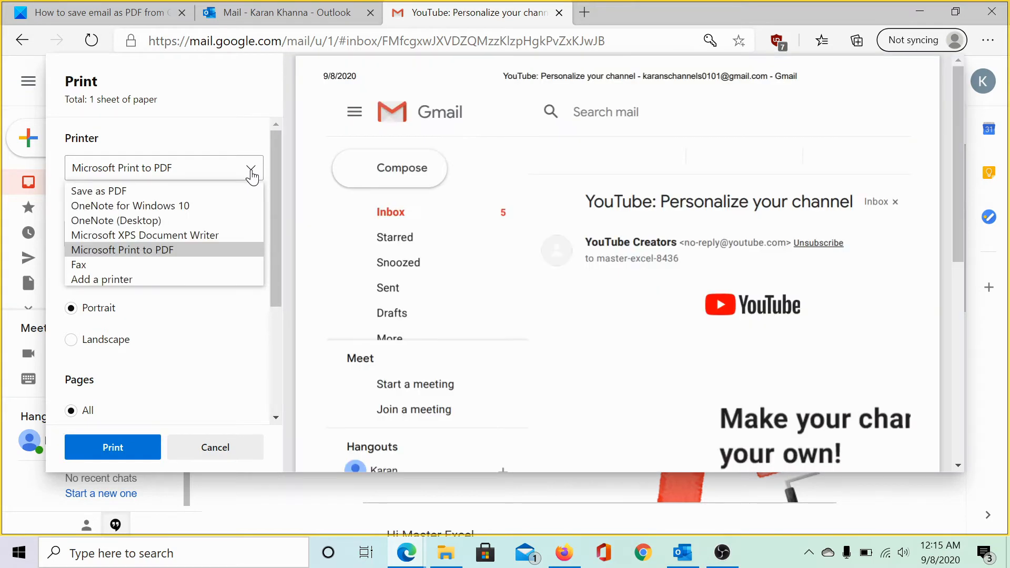
left_click(99, 190)
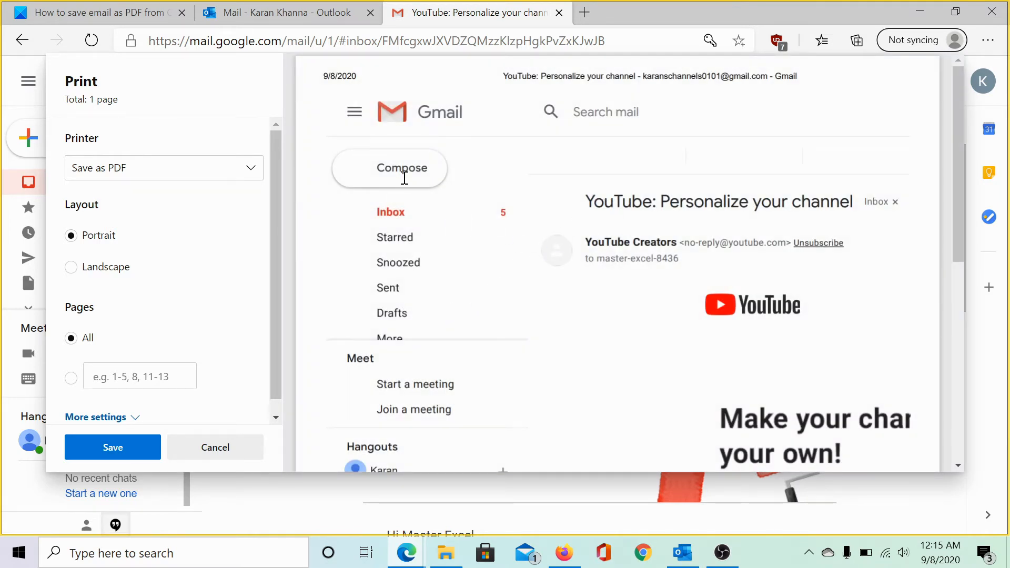
mouse_move(368, 142)
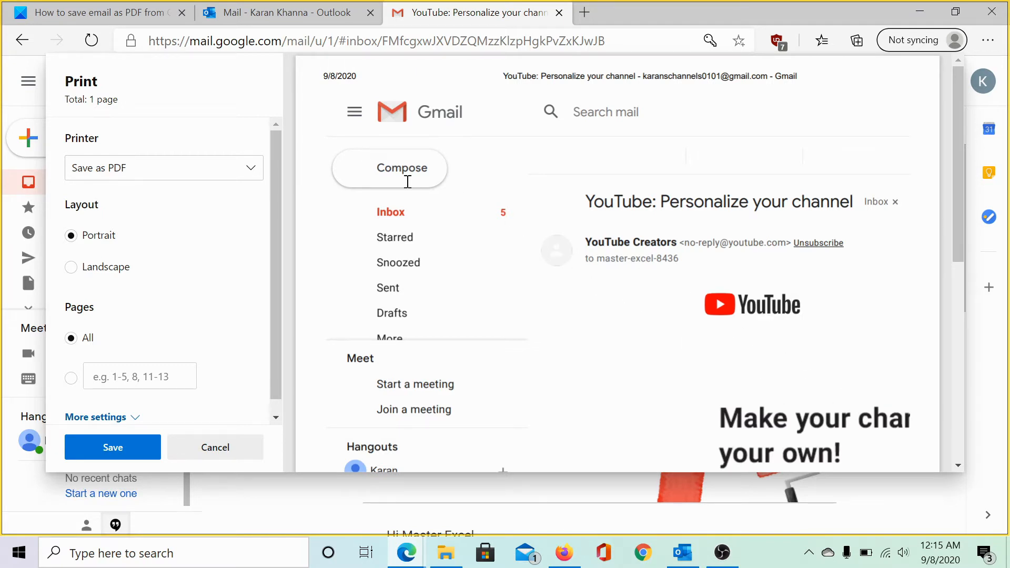
mouse_move(404, 218)
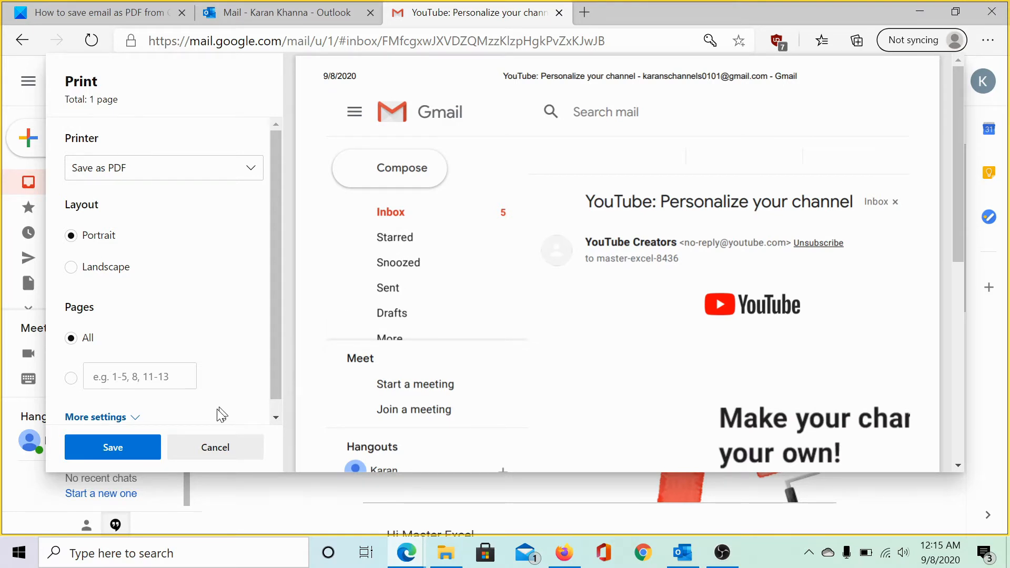
mouse_move(724, 370)
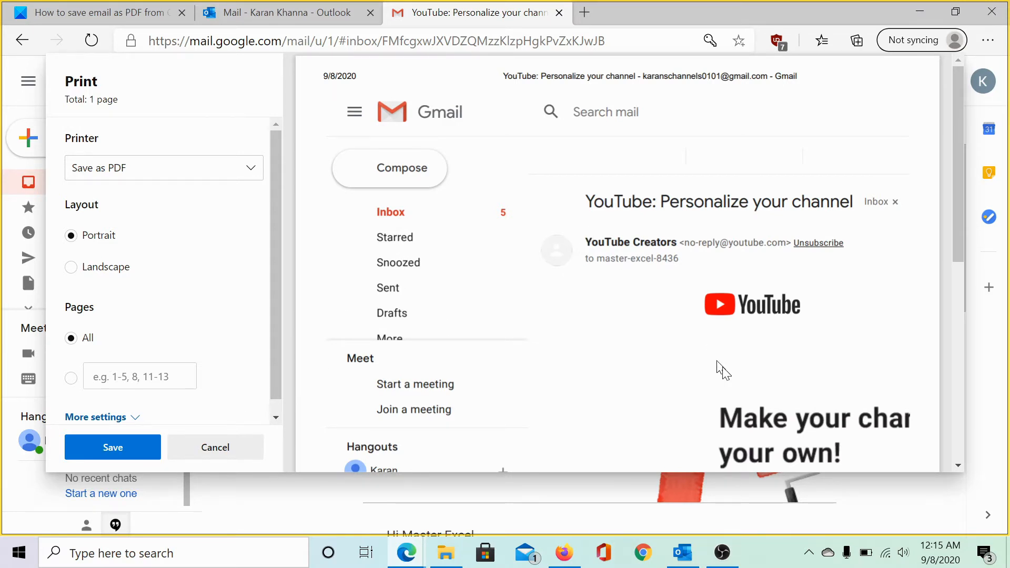
mouse_move(577, 387)
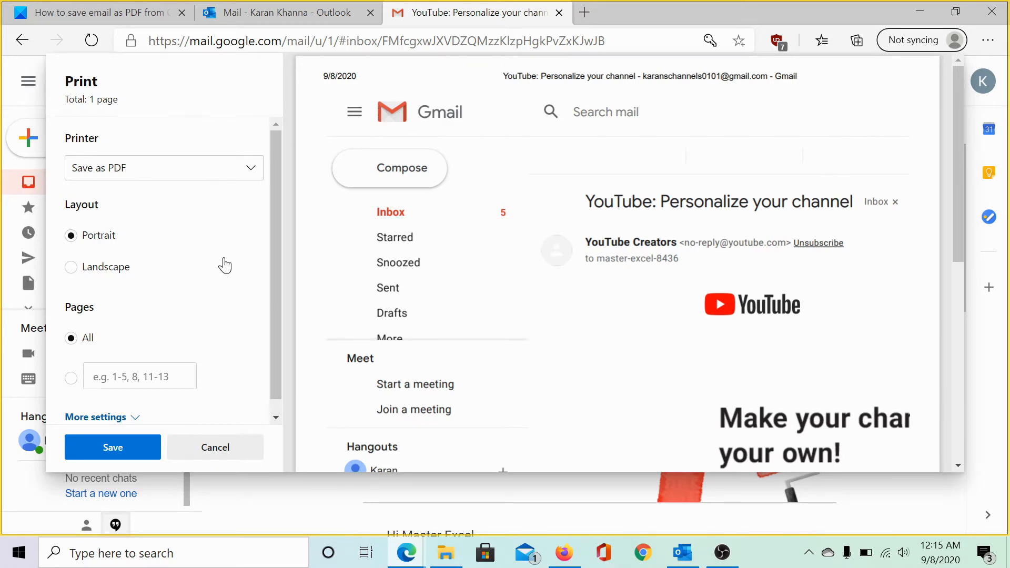
left_click(215, 447)
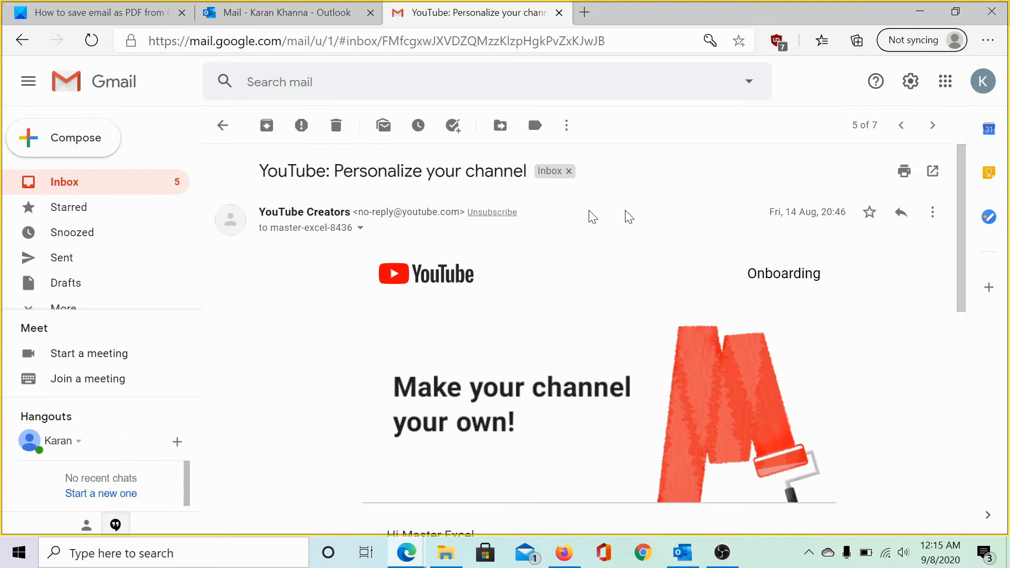
mouse_move(933, 212)
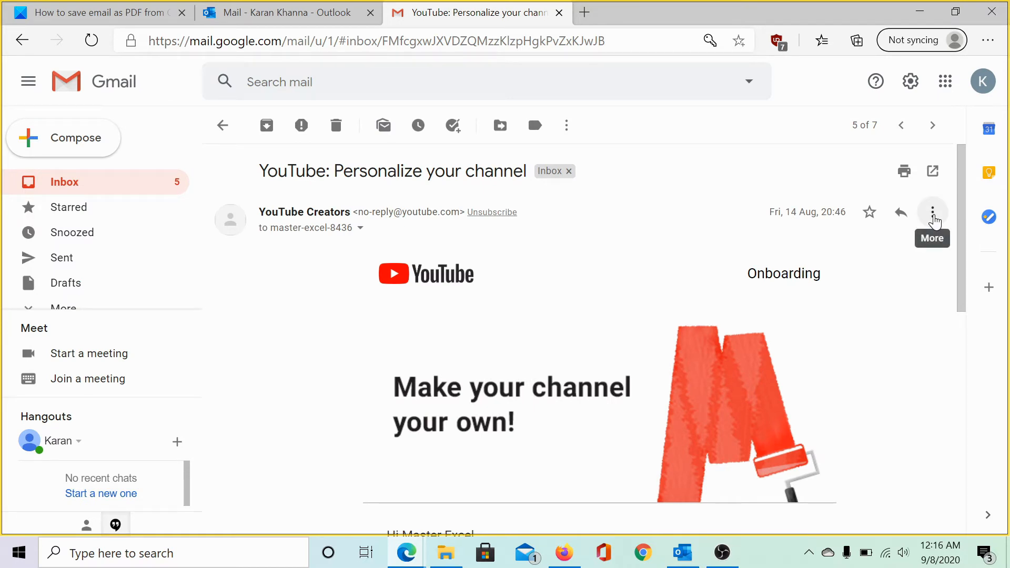
Step: Print the YouTube email from Gmail's More menu, saving it as PDF
left_click(932, 213)
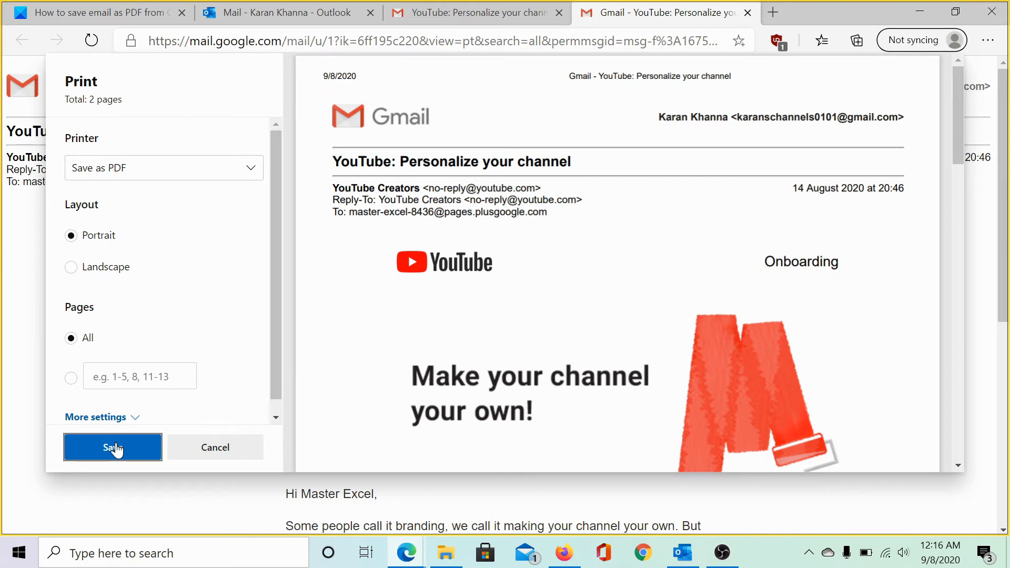
left_click(112, 448)
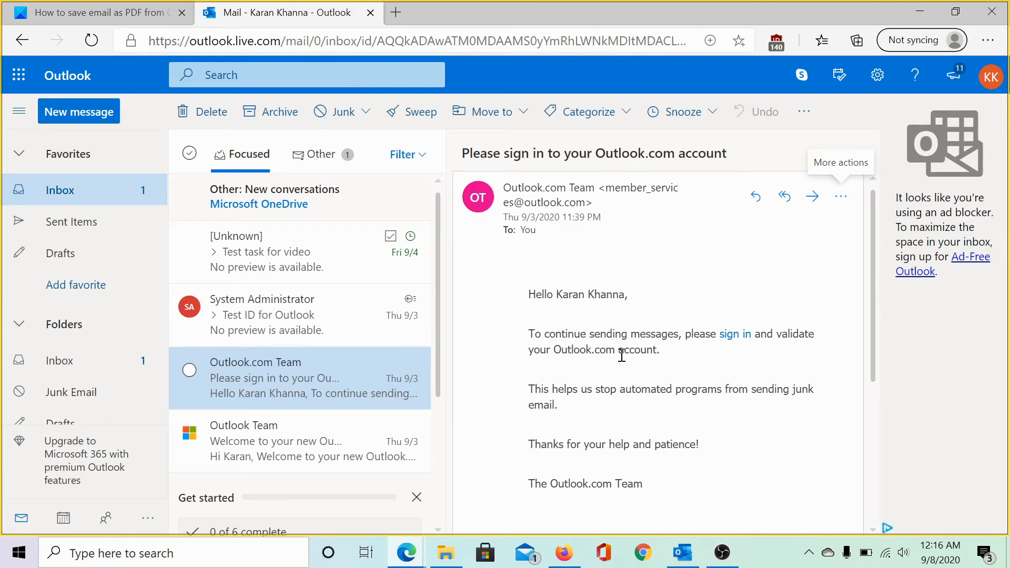
mouse_move(876, 313)
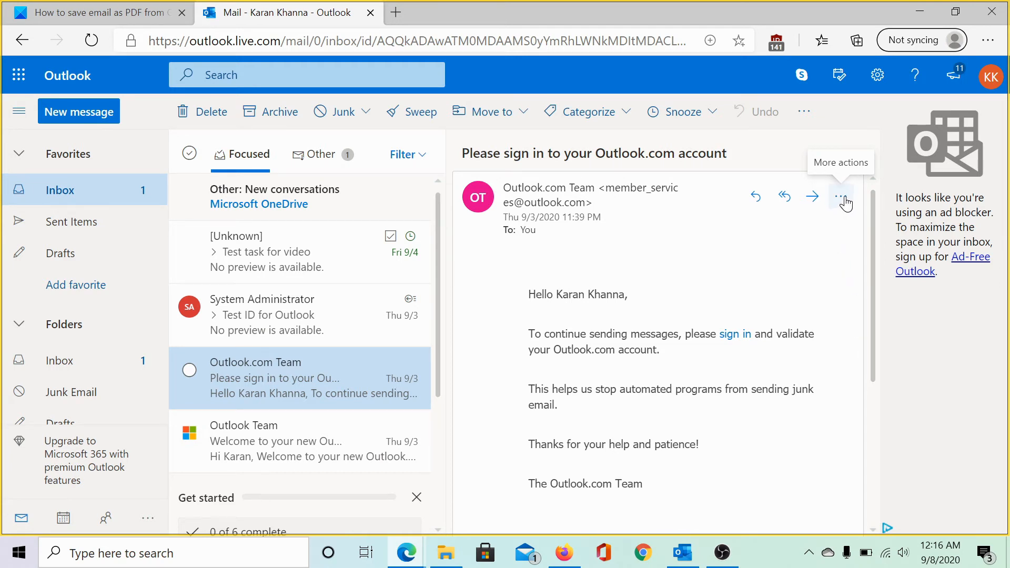
Step: Show the Outlook.com sign-in email's print view via its More actions menu
left_click(841, 197)
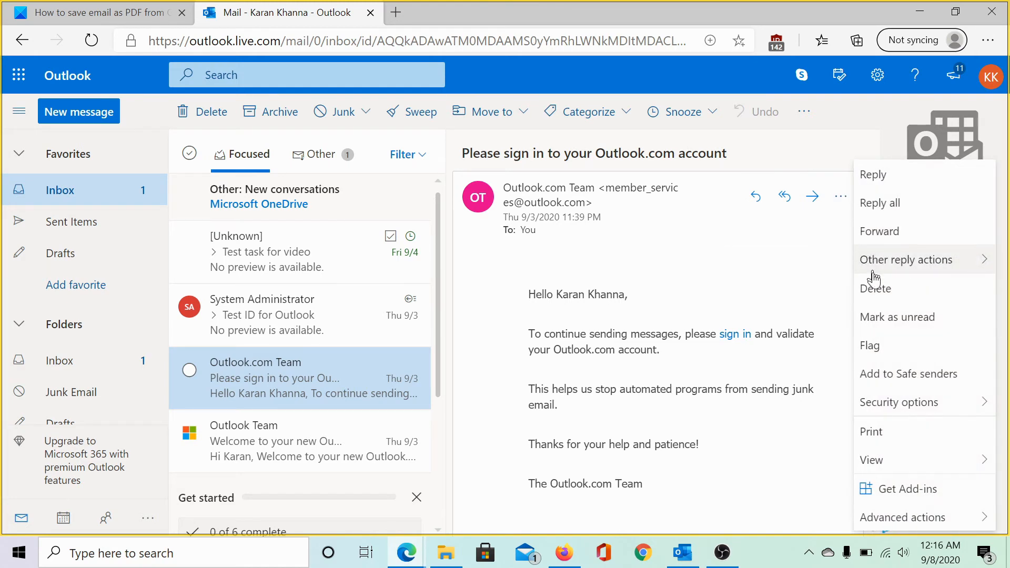
left_click(872, 431)
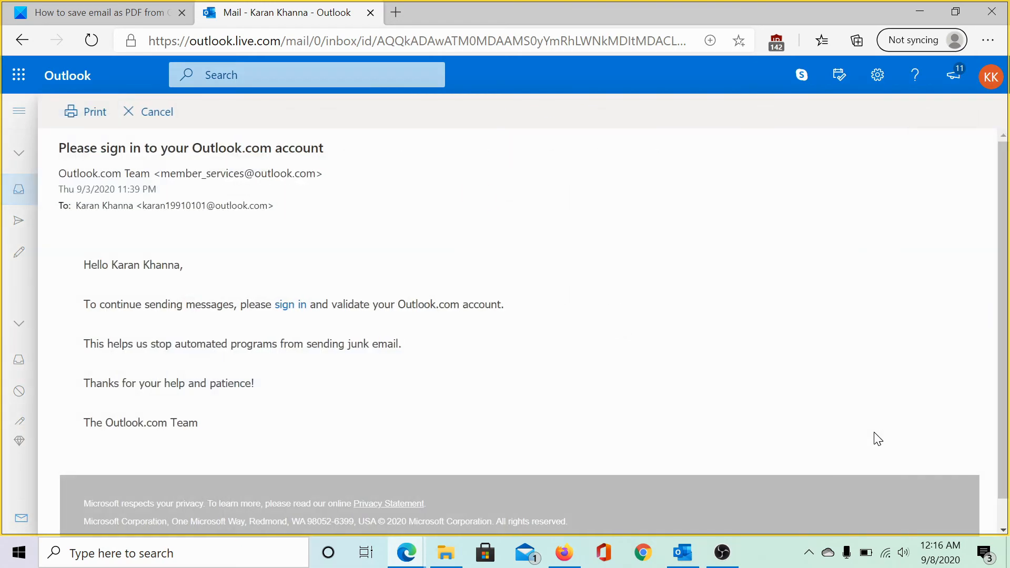
mouse_move(250, 330)
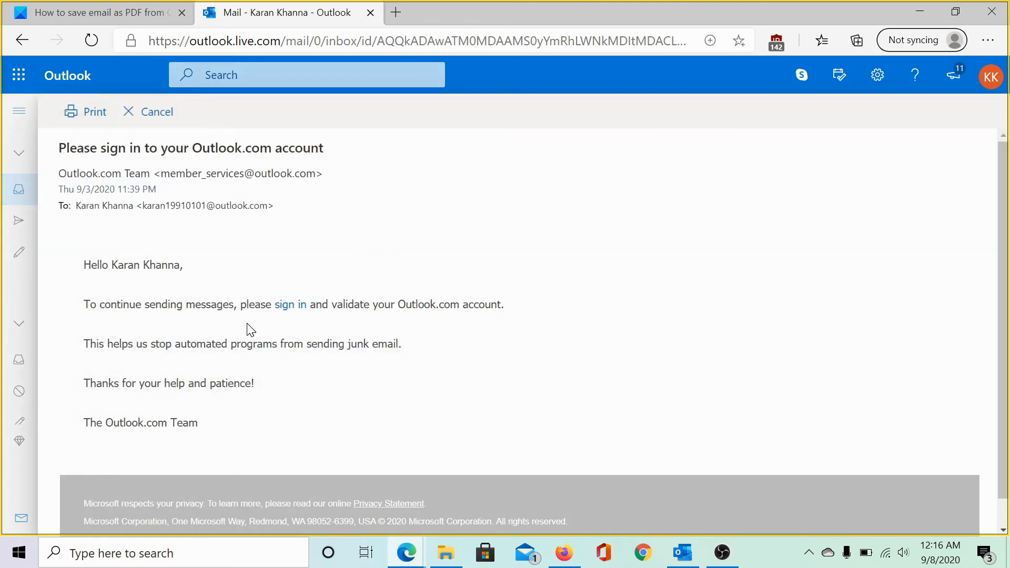
mouse_move(288, 443)
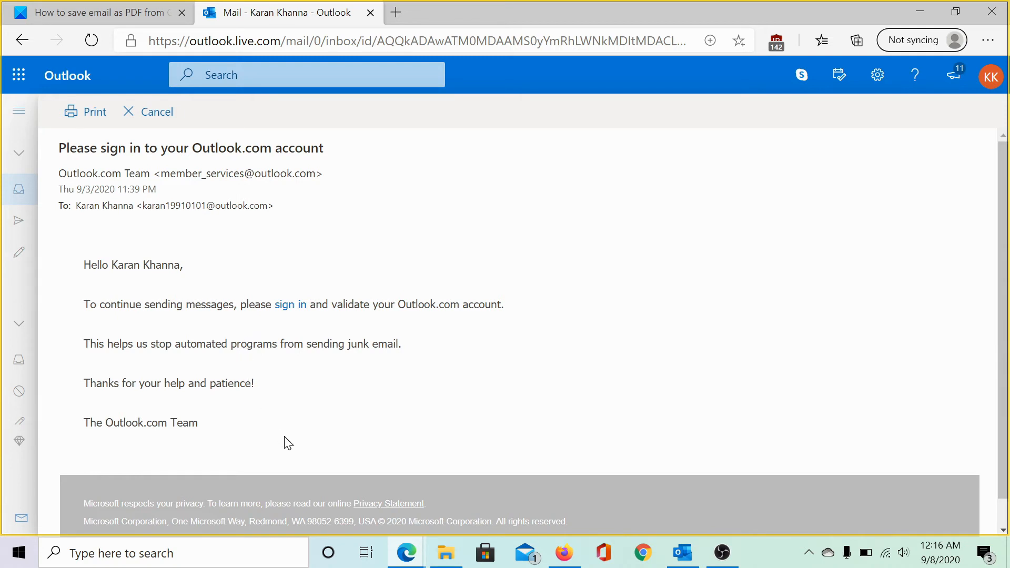
mouse_move(112, 141)
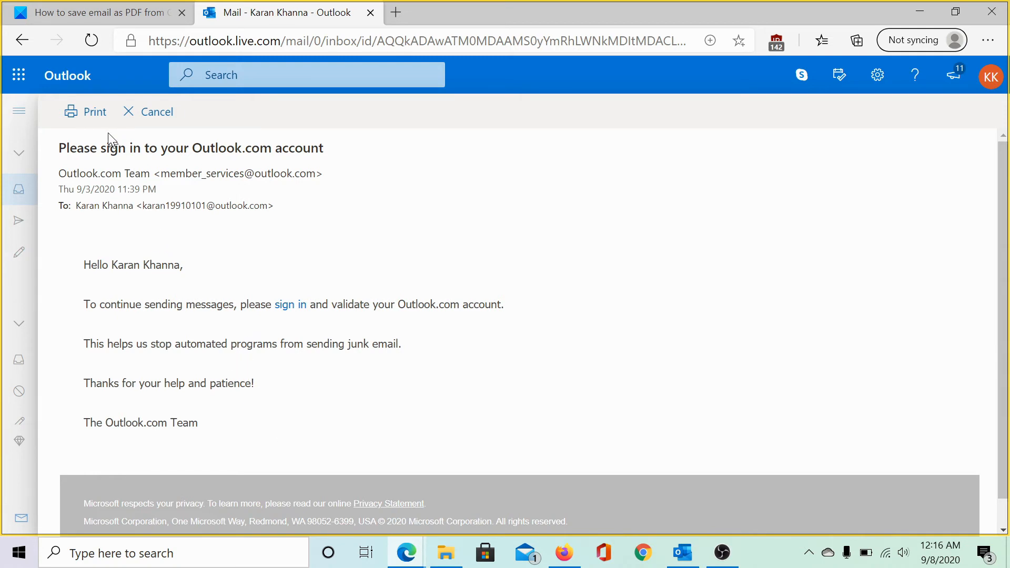
Step: Print the Outlook email with Save as PDF to a file named 'Test'
left_click(85, 111)
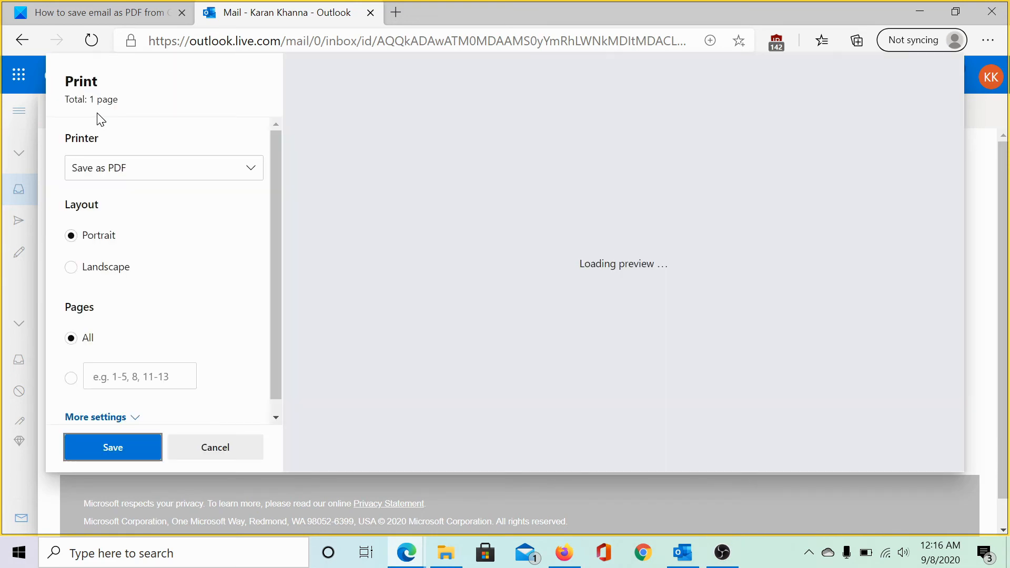
left_click(163, 167)
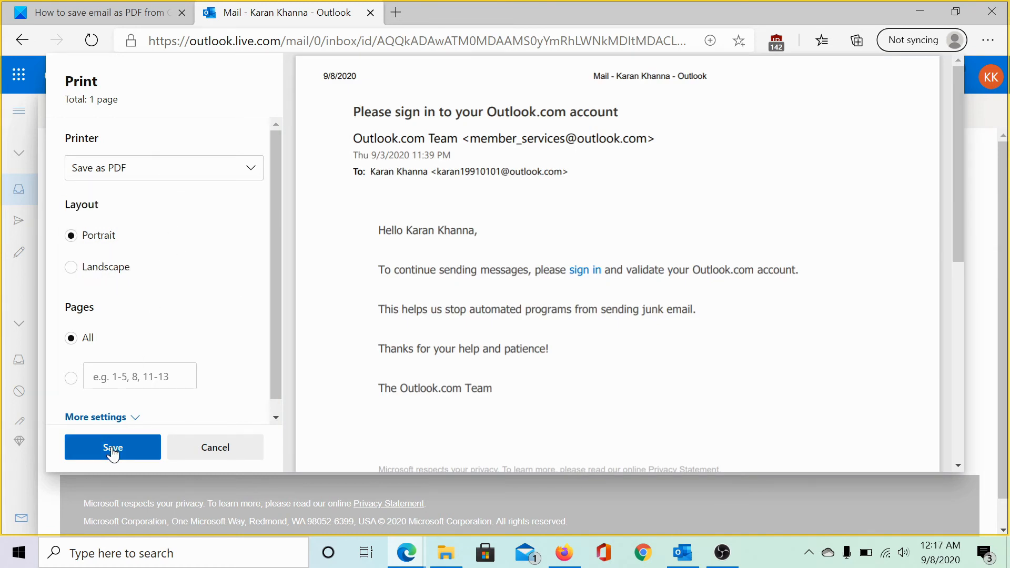
left_click(112, 447)
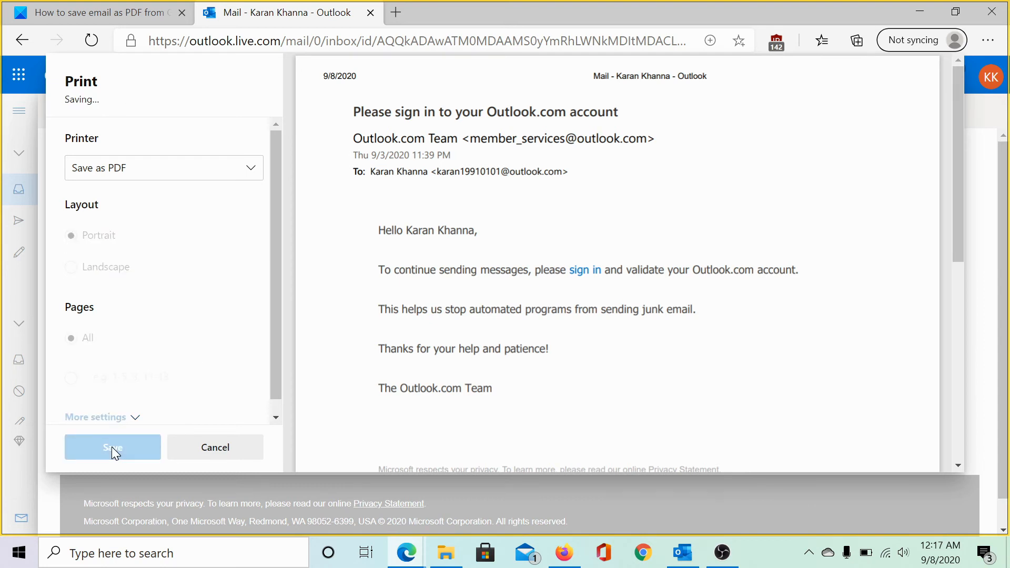
left_click(112, 448)
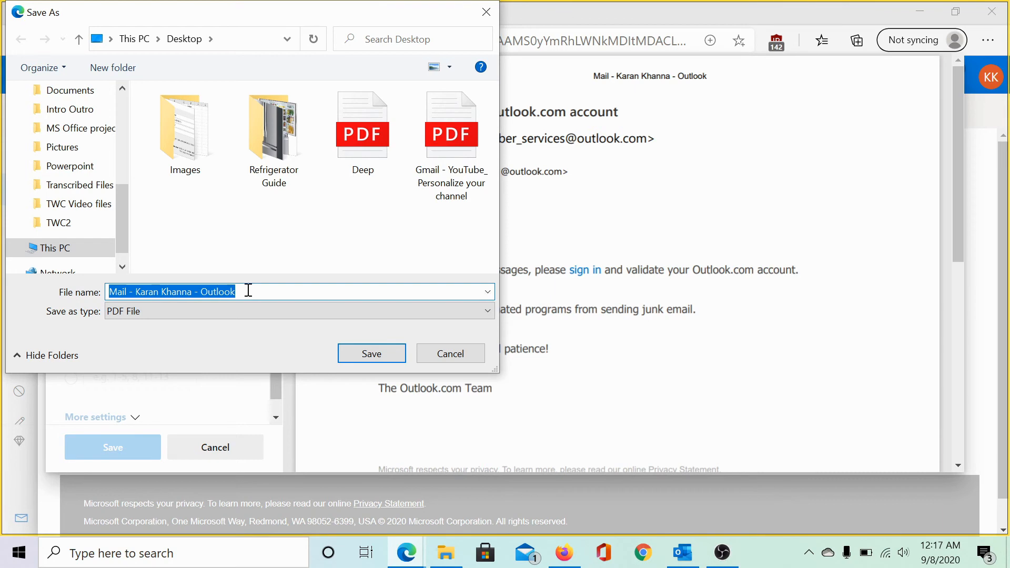
type("Test")
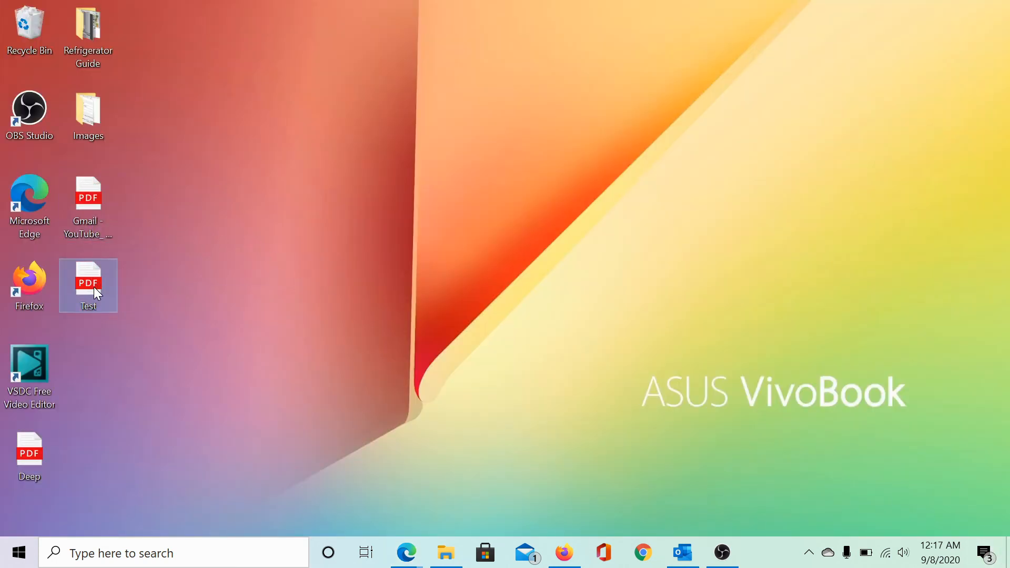
Step: Open Test.pdf from the desktop to view the Outlook sign-in email in Edge
double_click(88, 285)
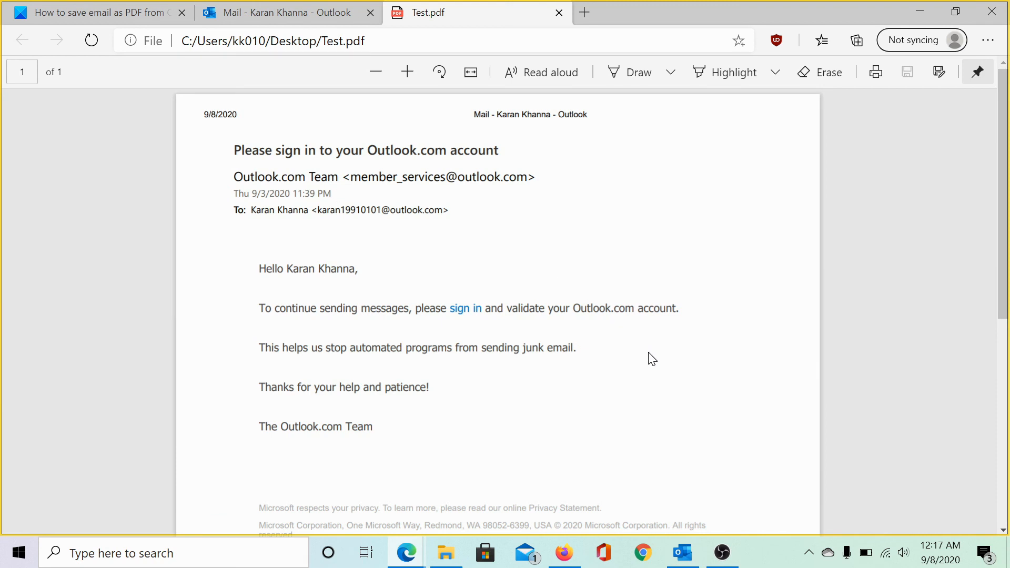
mouse_move(652, 361)
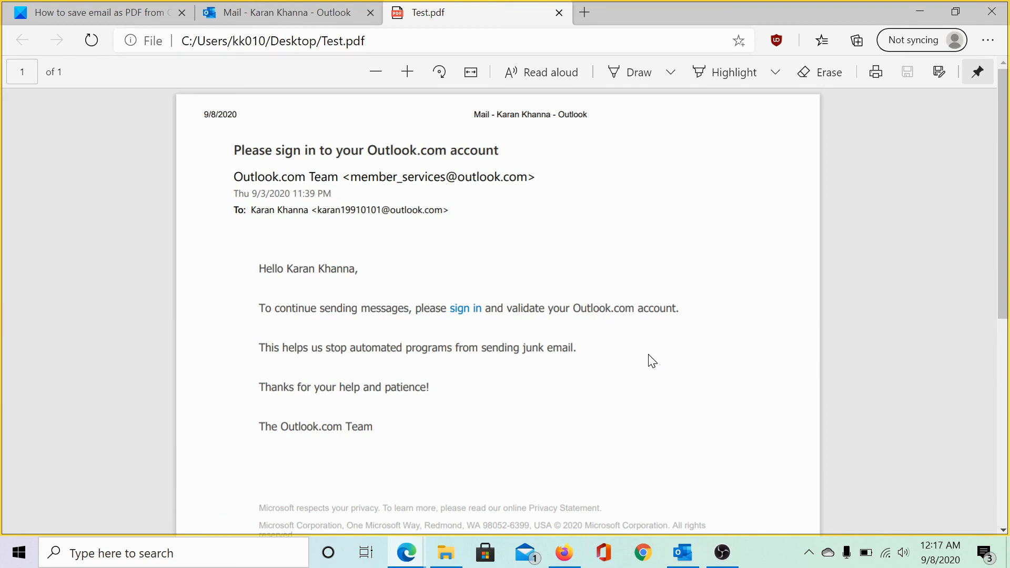
mouse_move(648, 361)
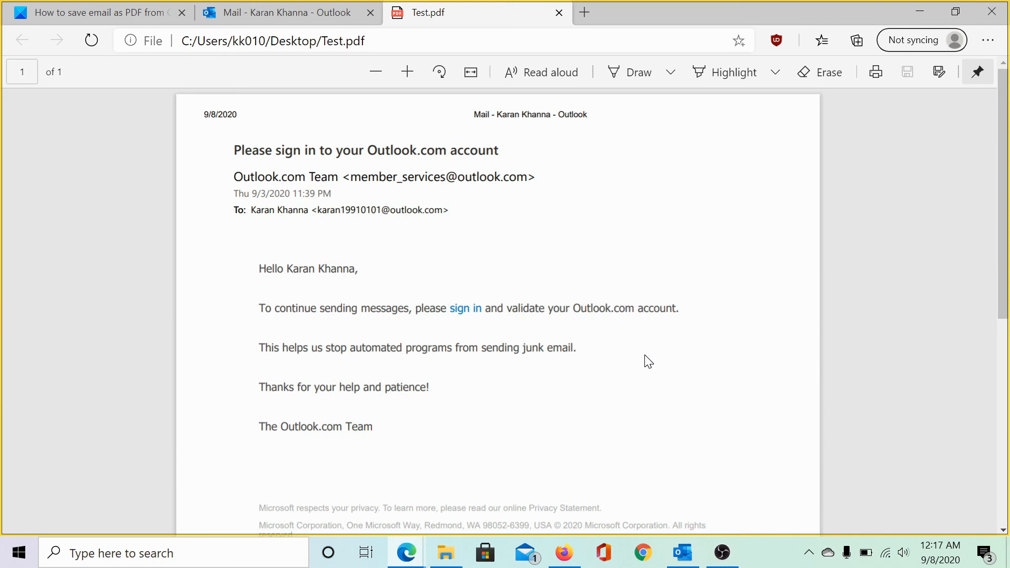